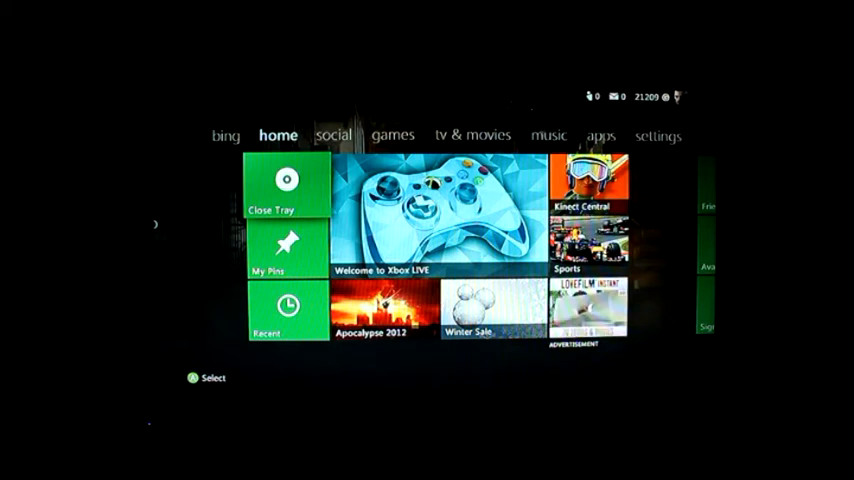
Step: Close the disc tray so the home screen loads the disc and offers Play DVD
left_click(288, 190)
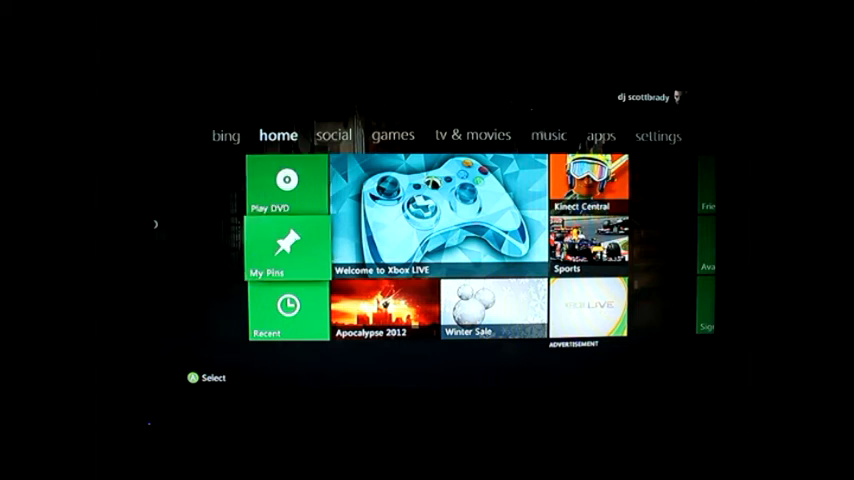
Step: Dismiss the Unrecognized Disc error with OK, returning to the home screen's Play Game tile
left_click(286, 196)
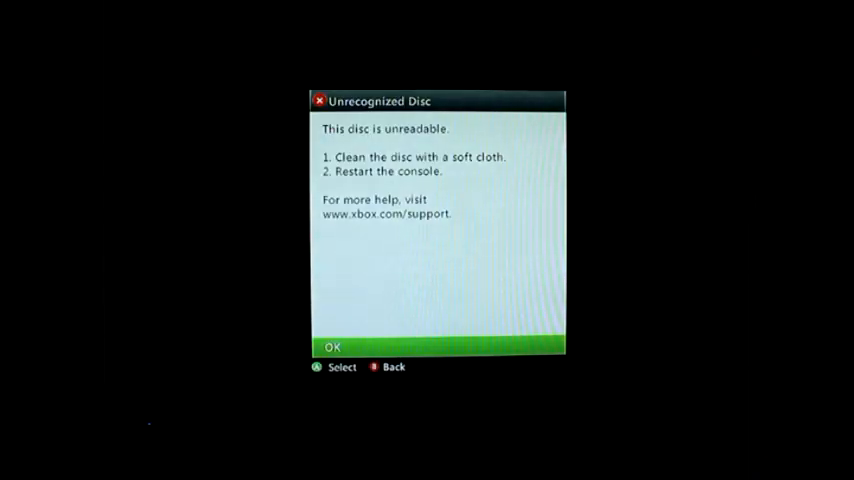
left_click(332, 346)
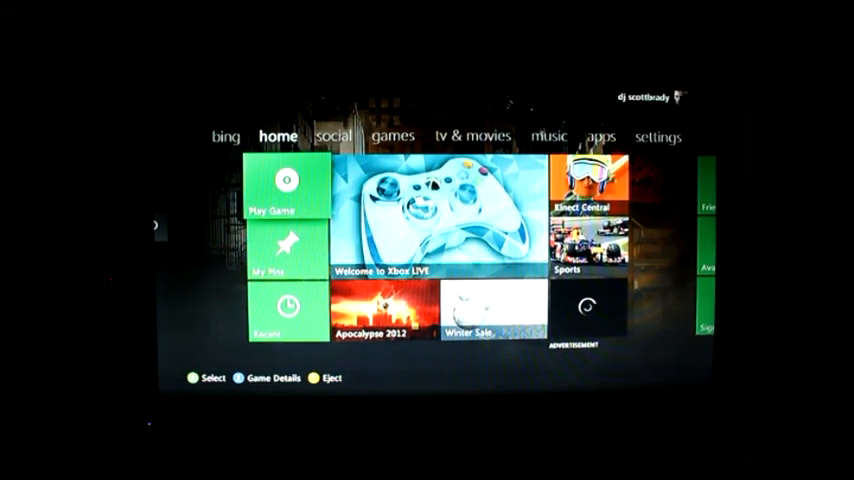